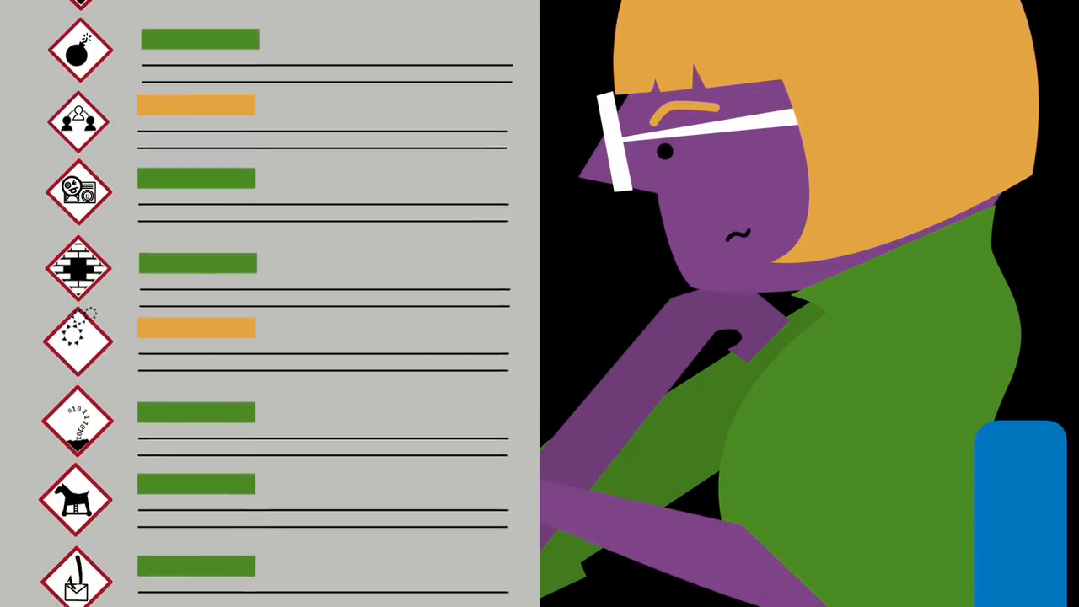
scroll(down, 3)
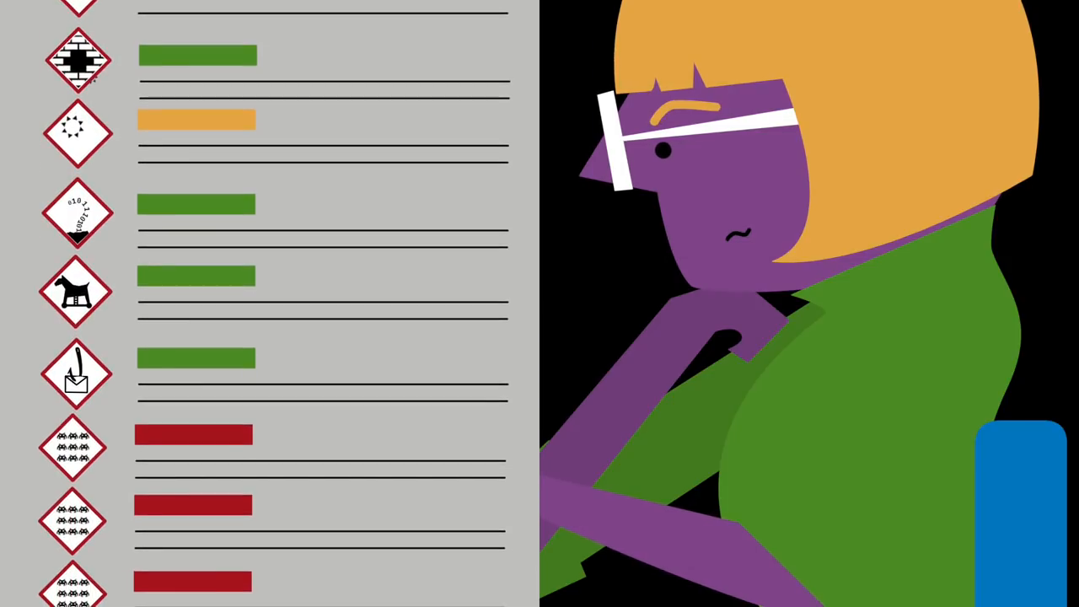